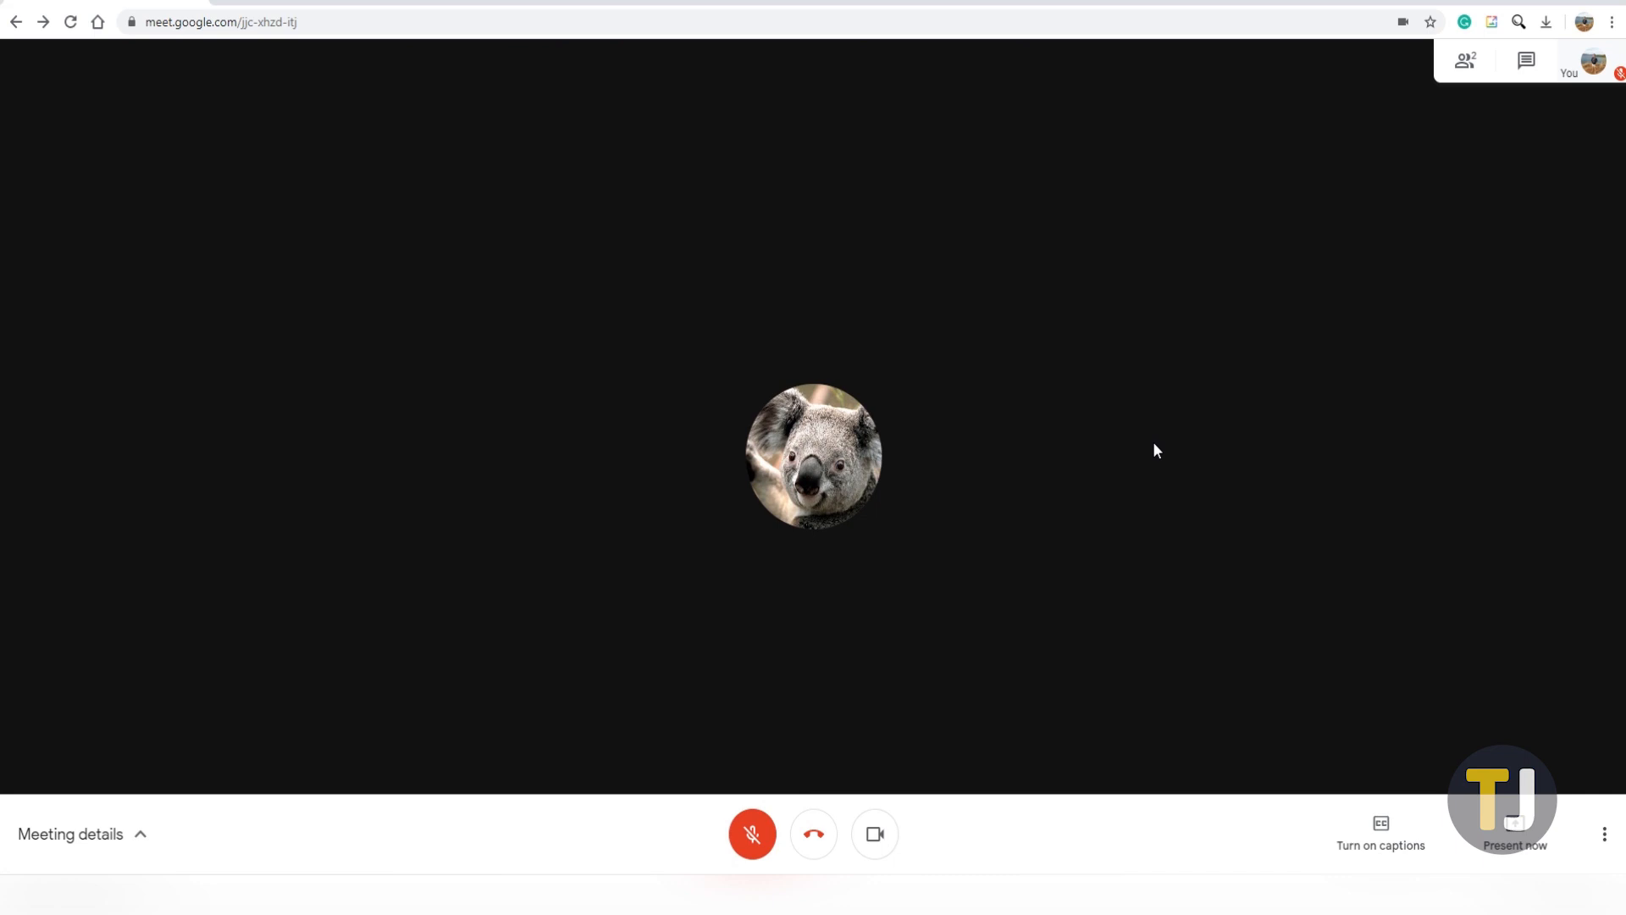
pyautogui.moveTo(1089, 608)
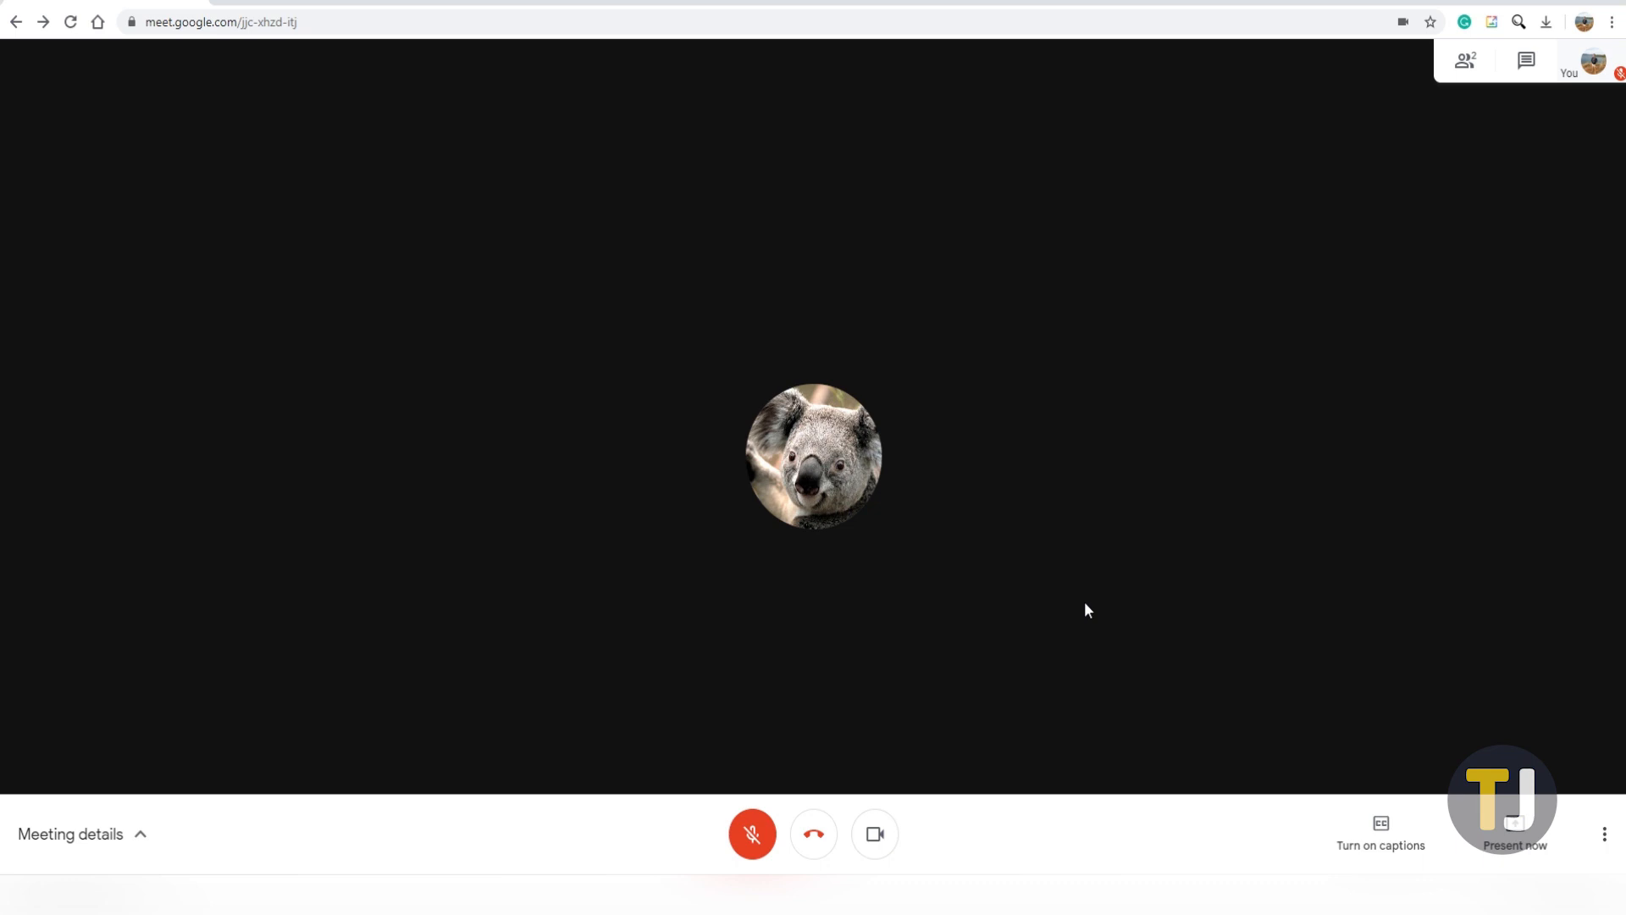
pyautogui.moveTo(1014, 853)
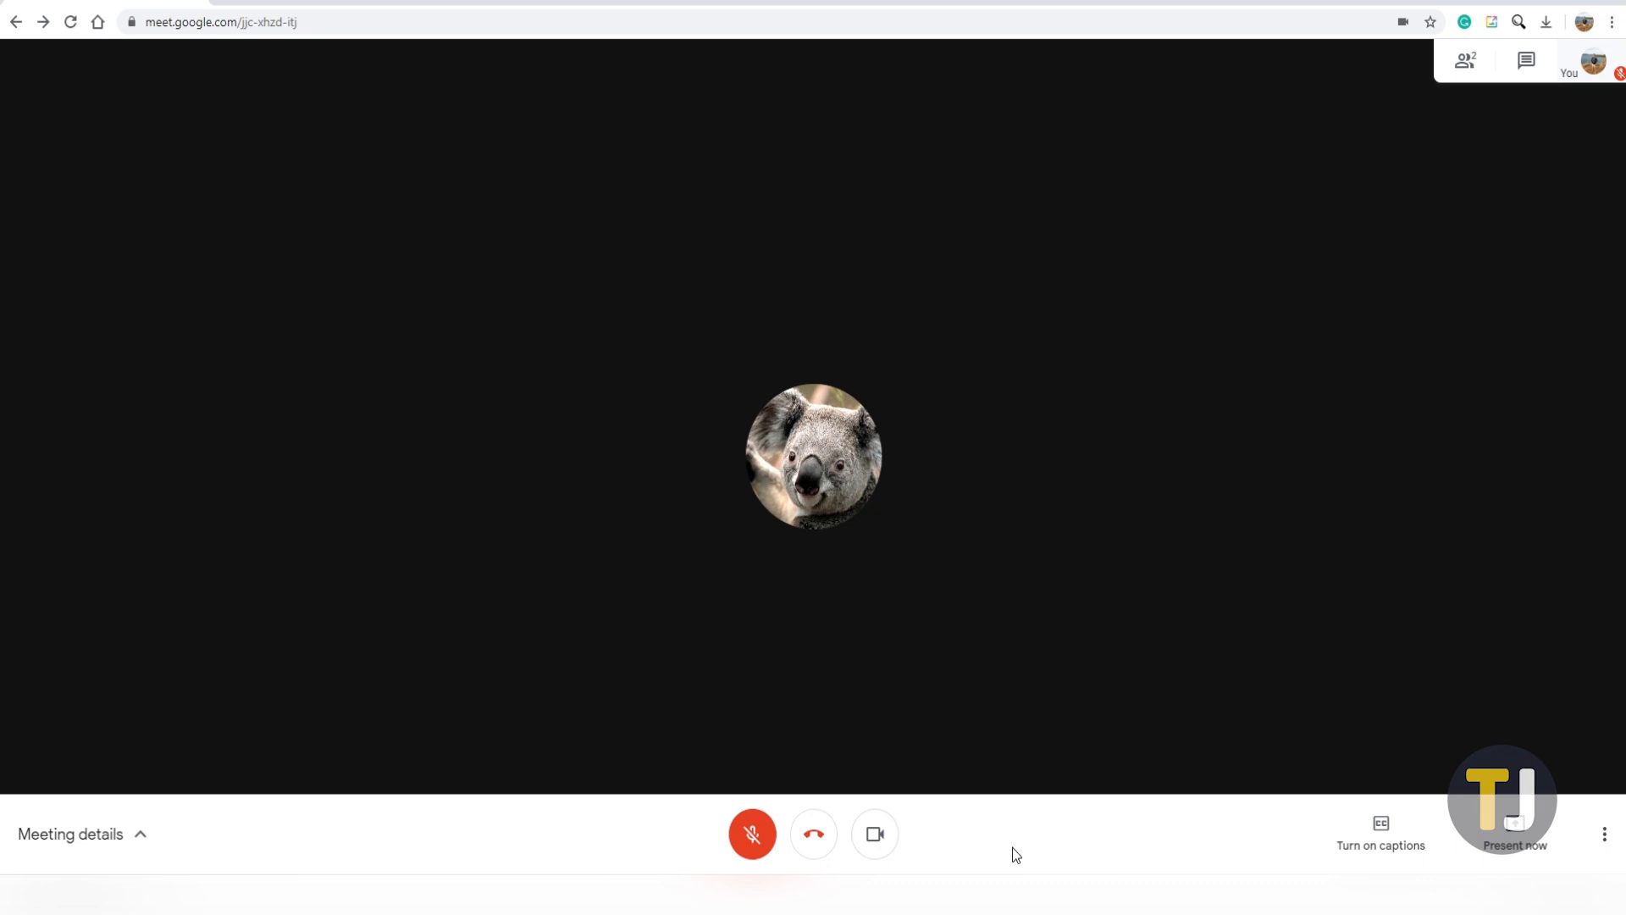
pyautogui.moveTo(1011, 847)
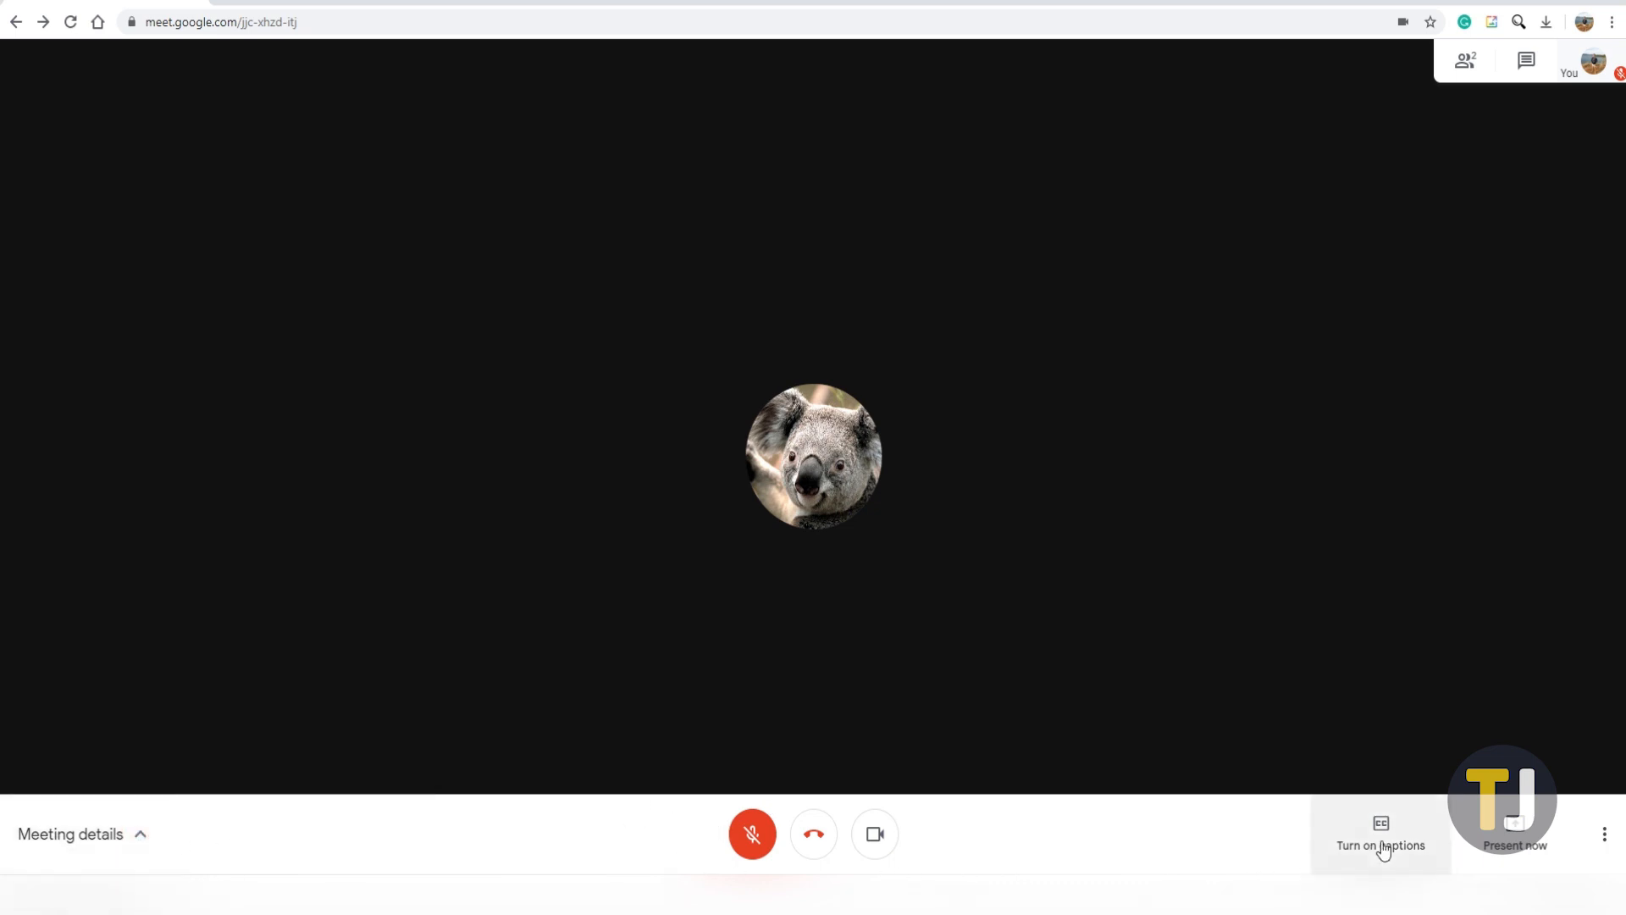
# Step: Enable live captions for the ongoing Meet call
pyautogui.click(1380, 833)
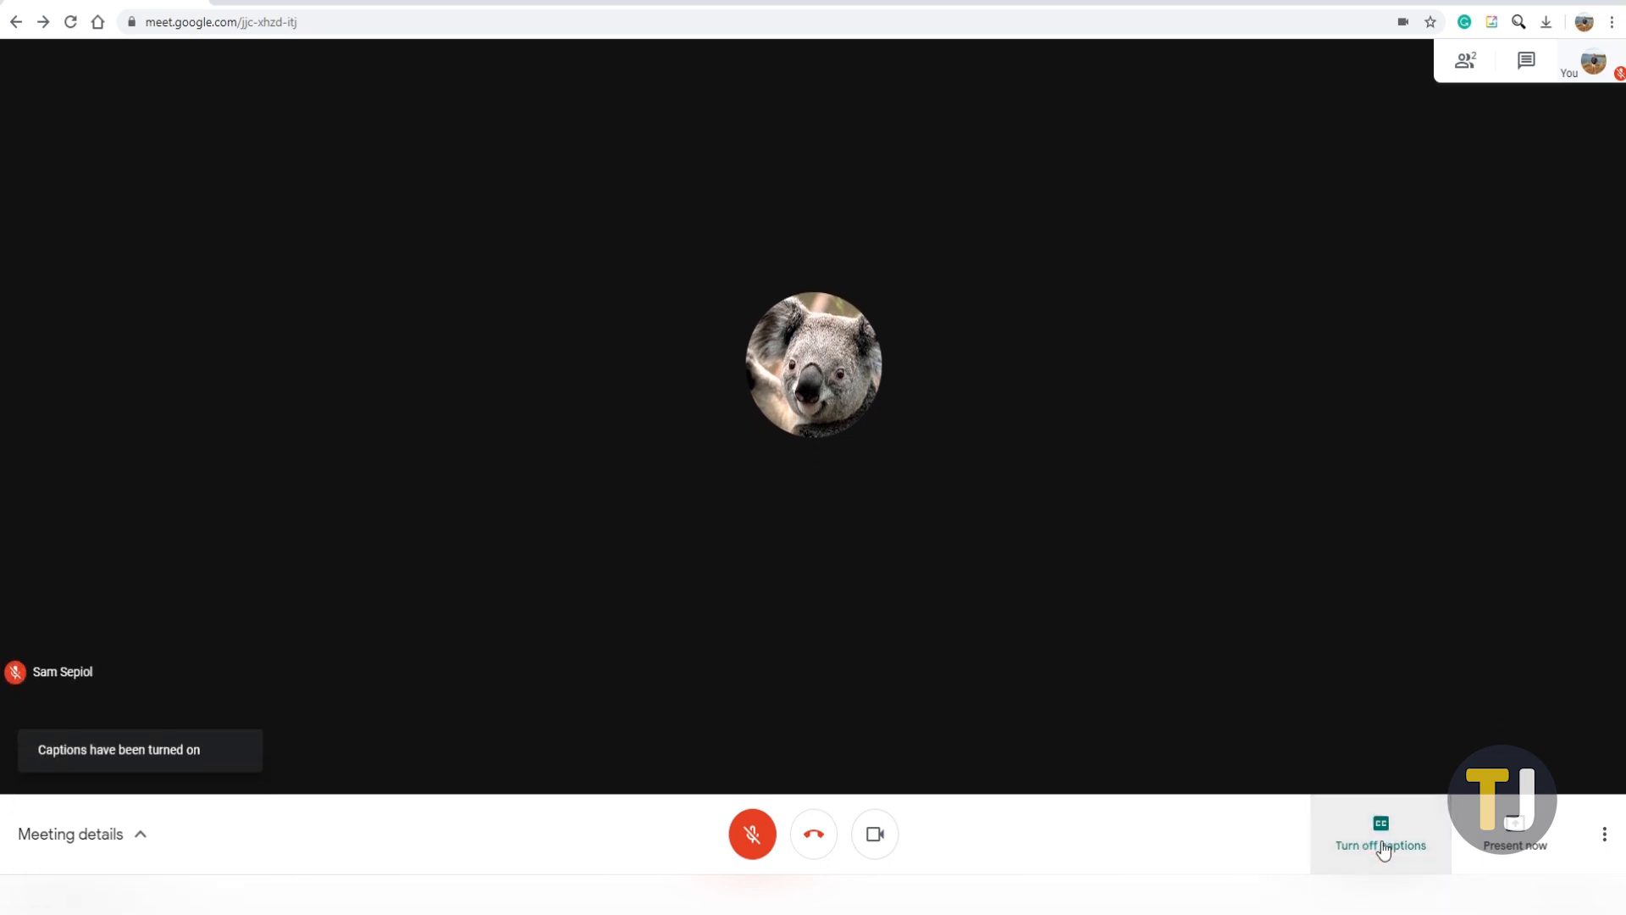
pyautogui.moveTo(1216, 844)
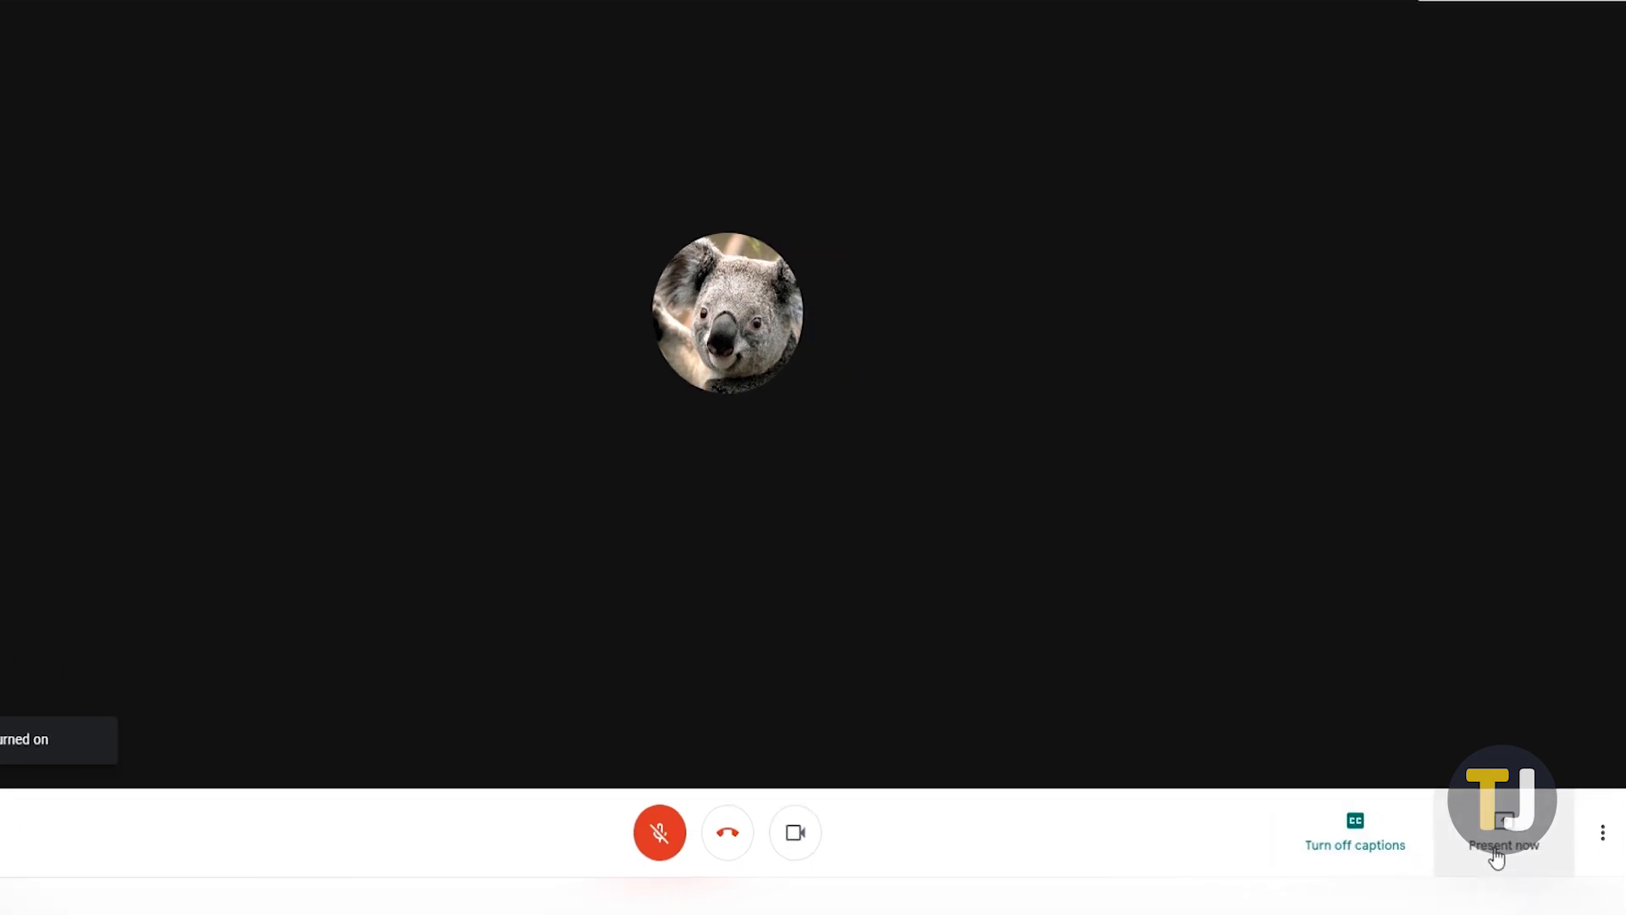
# Step: Explore Present now, trying the 'A window' option and cancelling it
pyautogui.click(1503, 833)
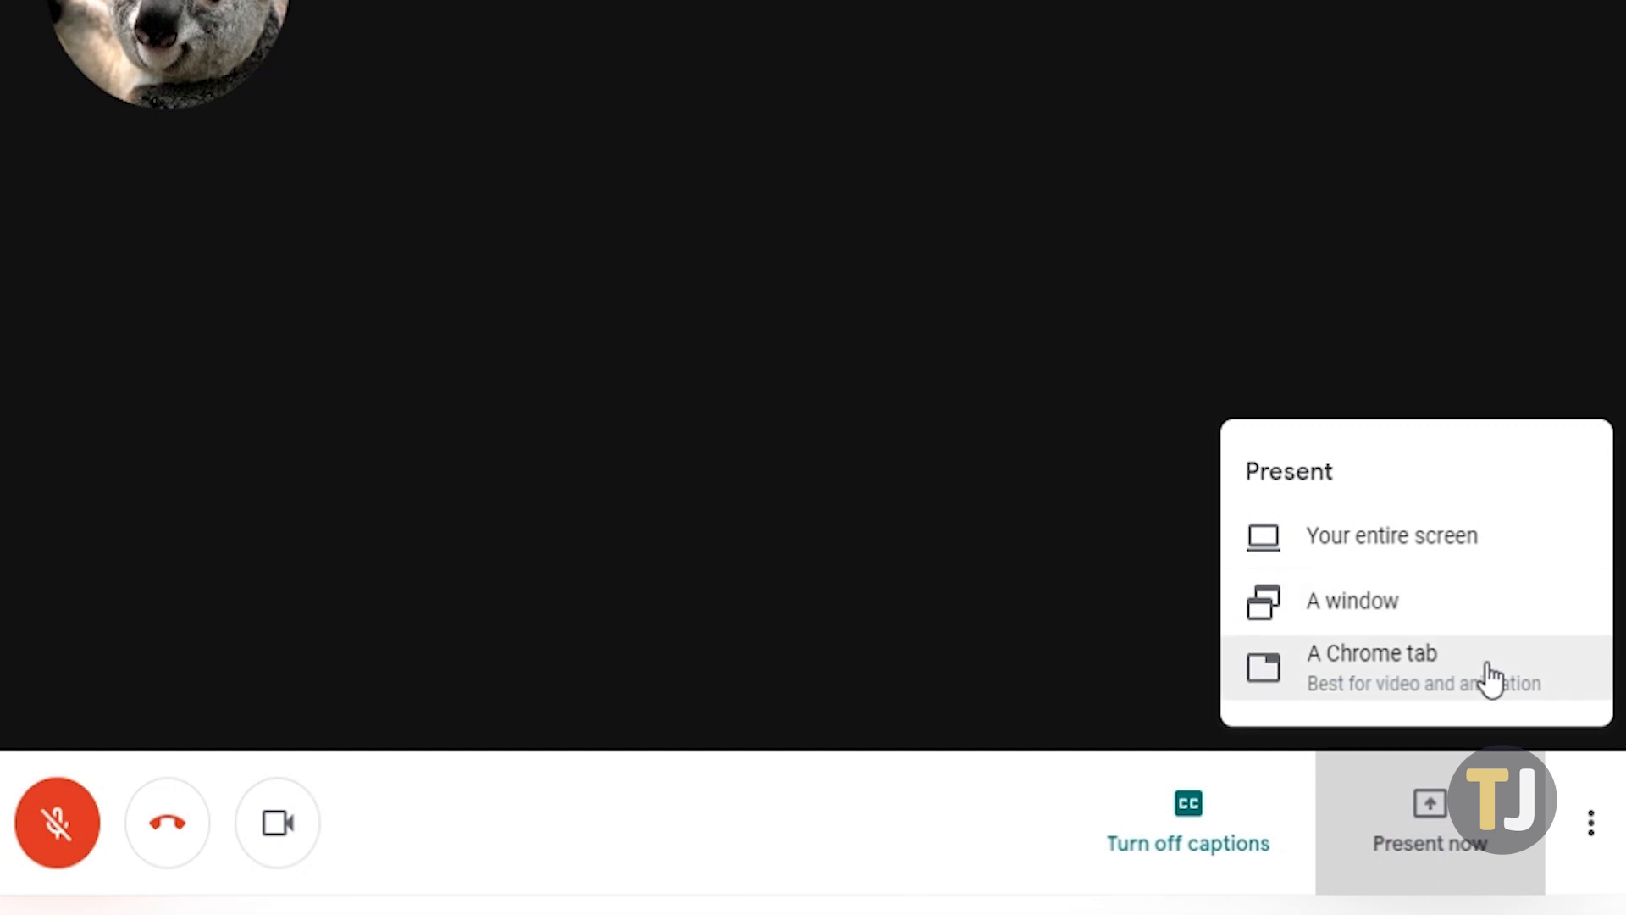
pyautogui.moveTo(1488, 675)
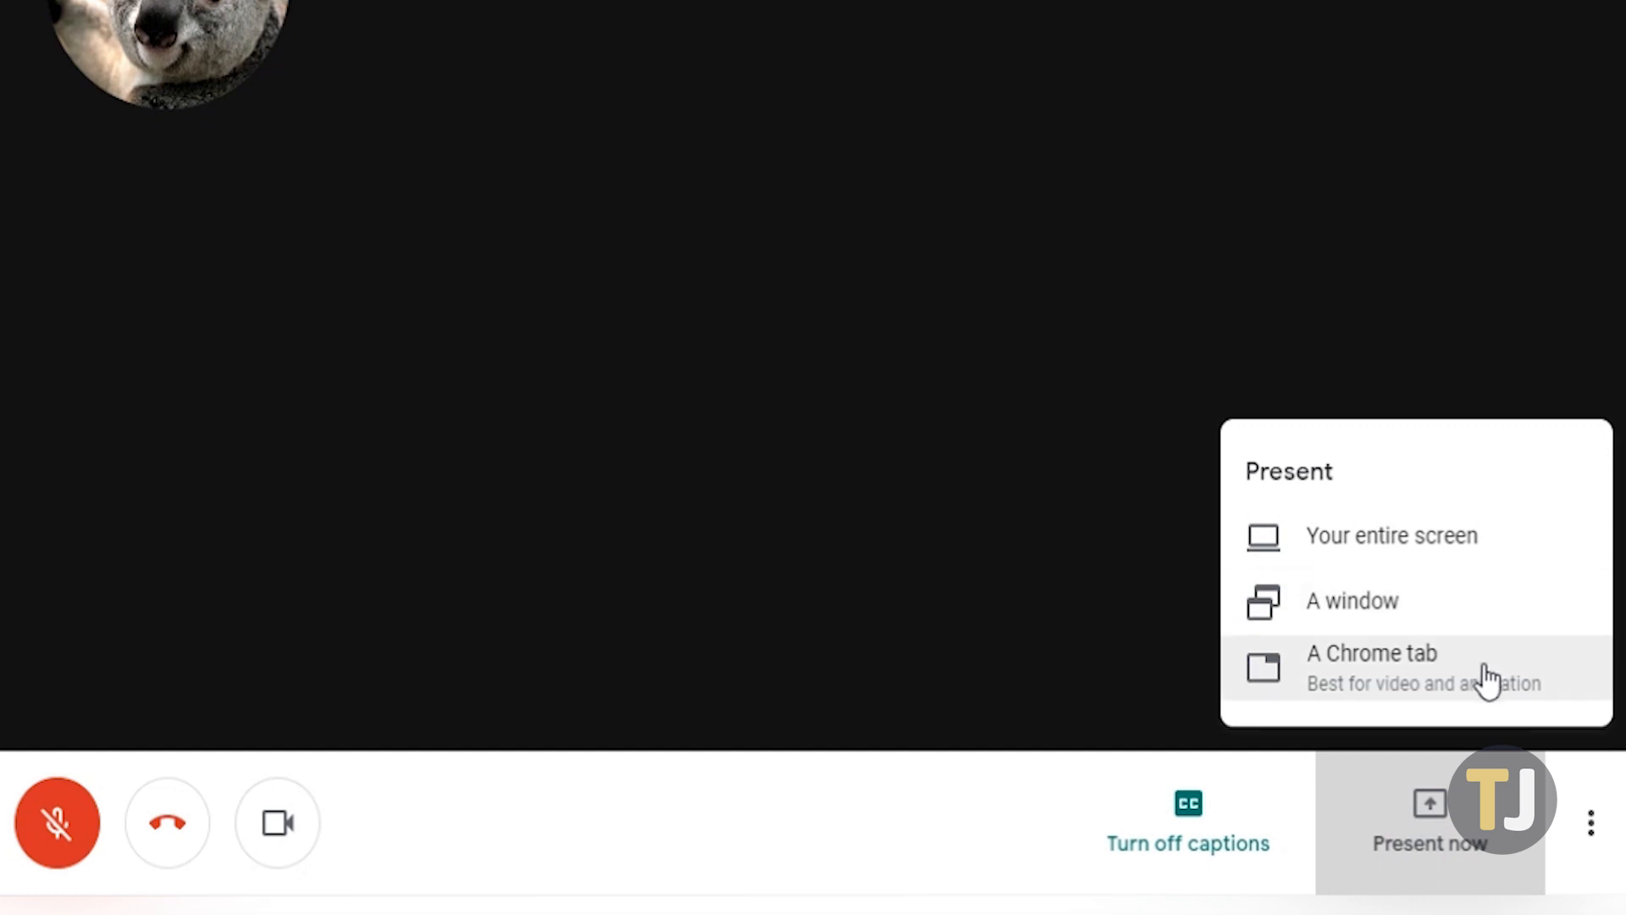
pyautogui.moveTo(986, 806)
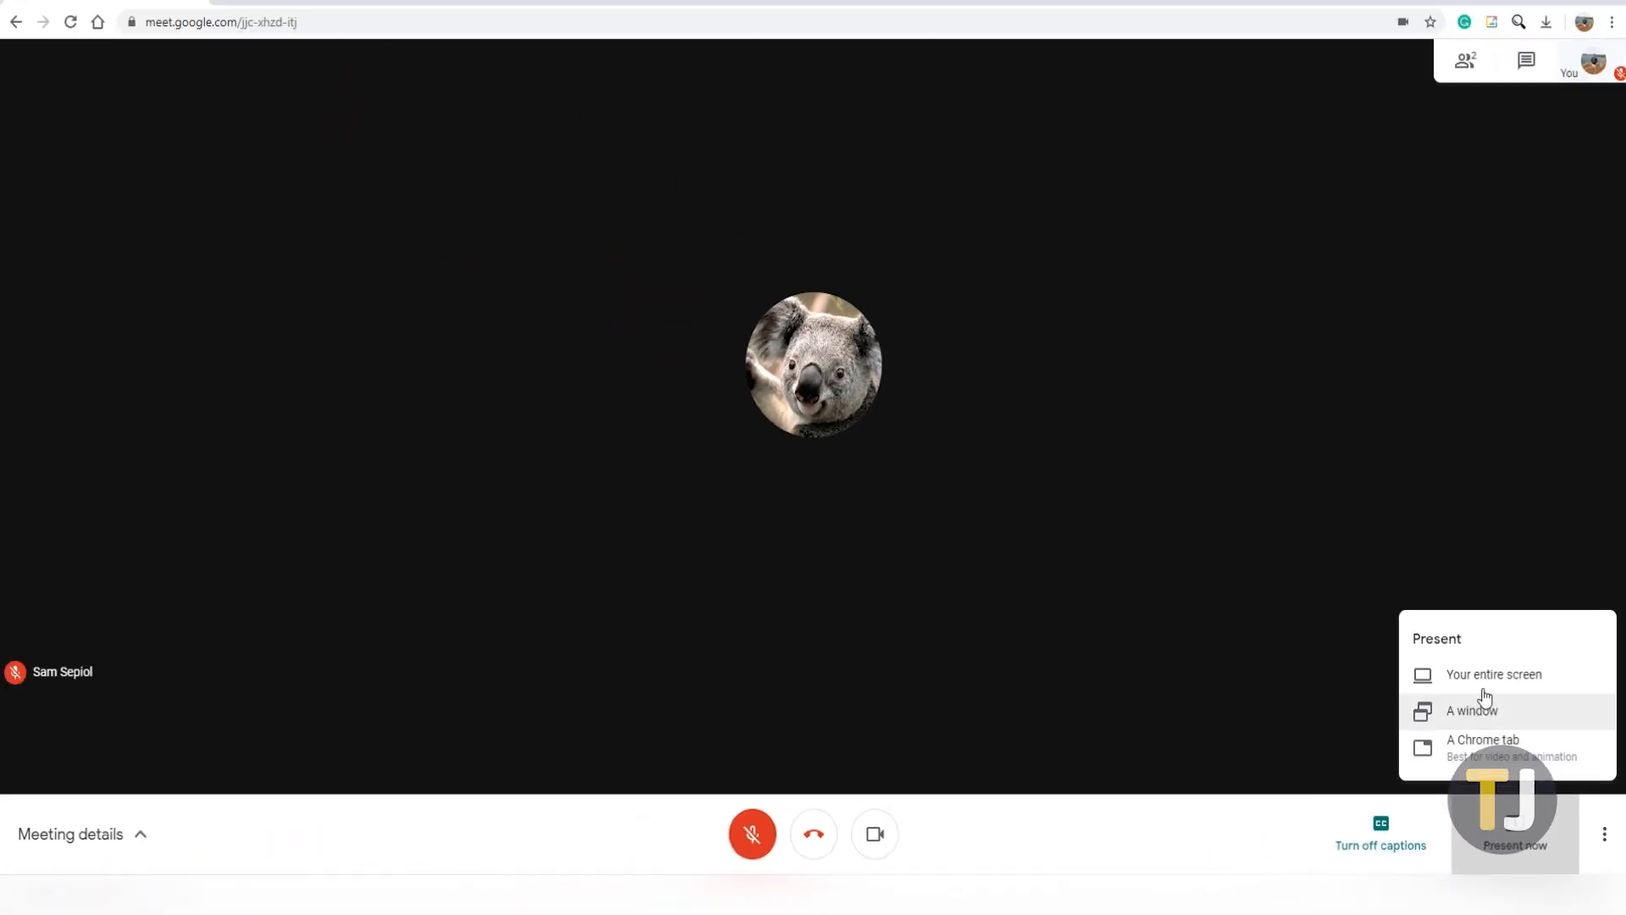
pyautogui.click(1494, 675)
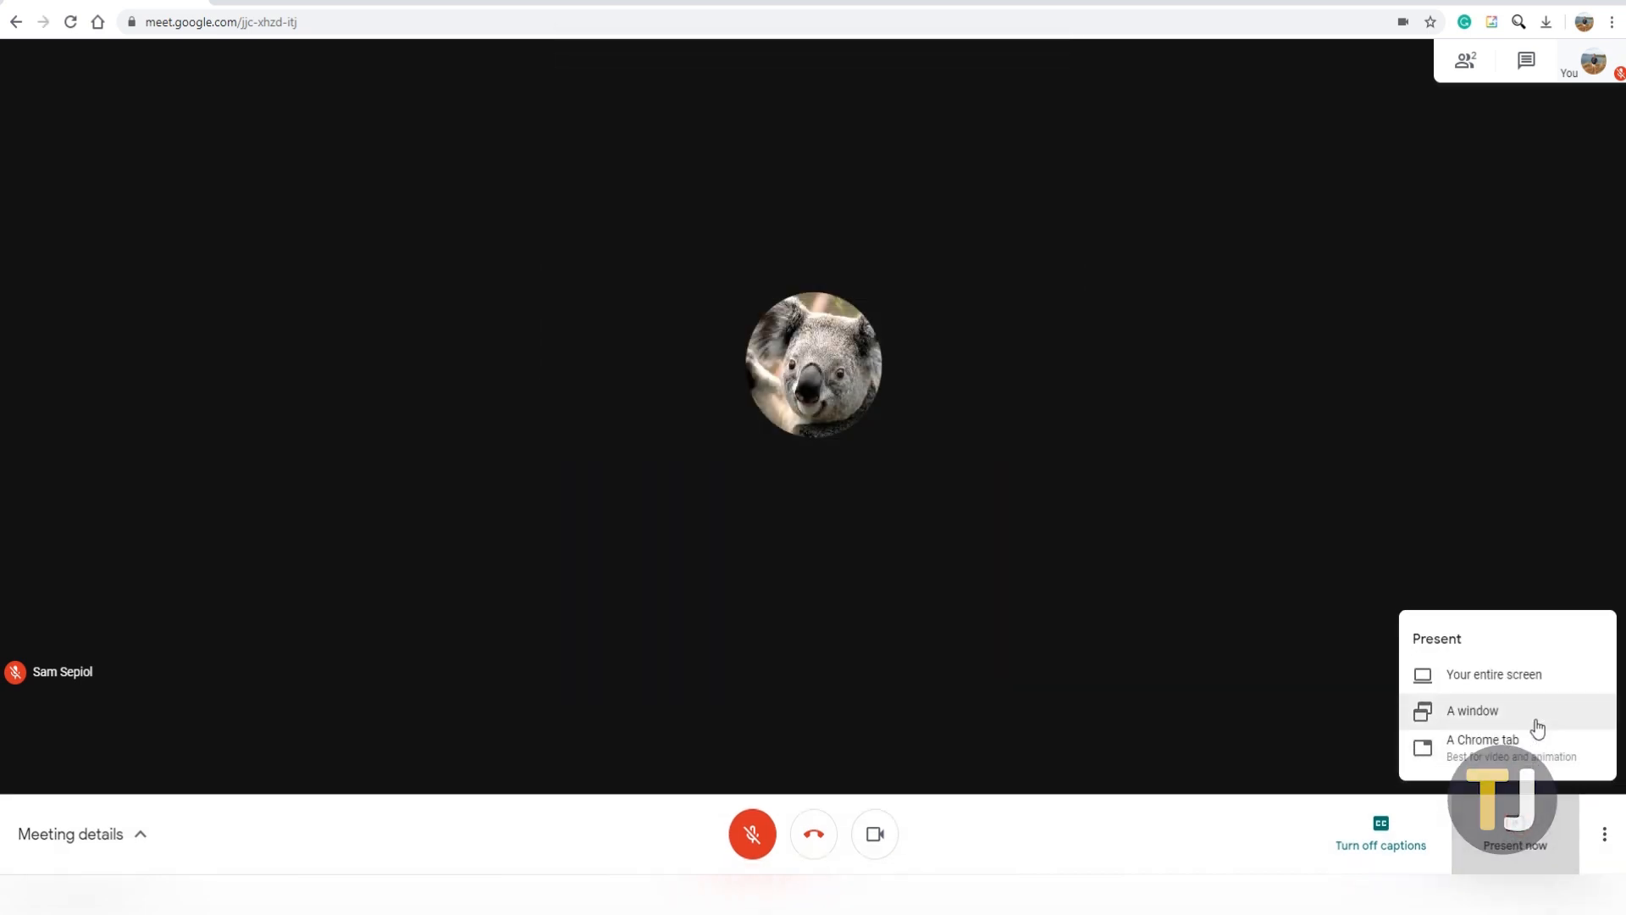
pyautogui.click(1470, 710)
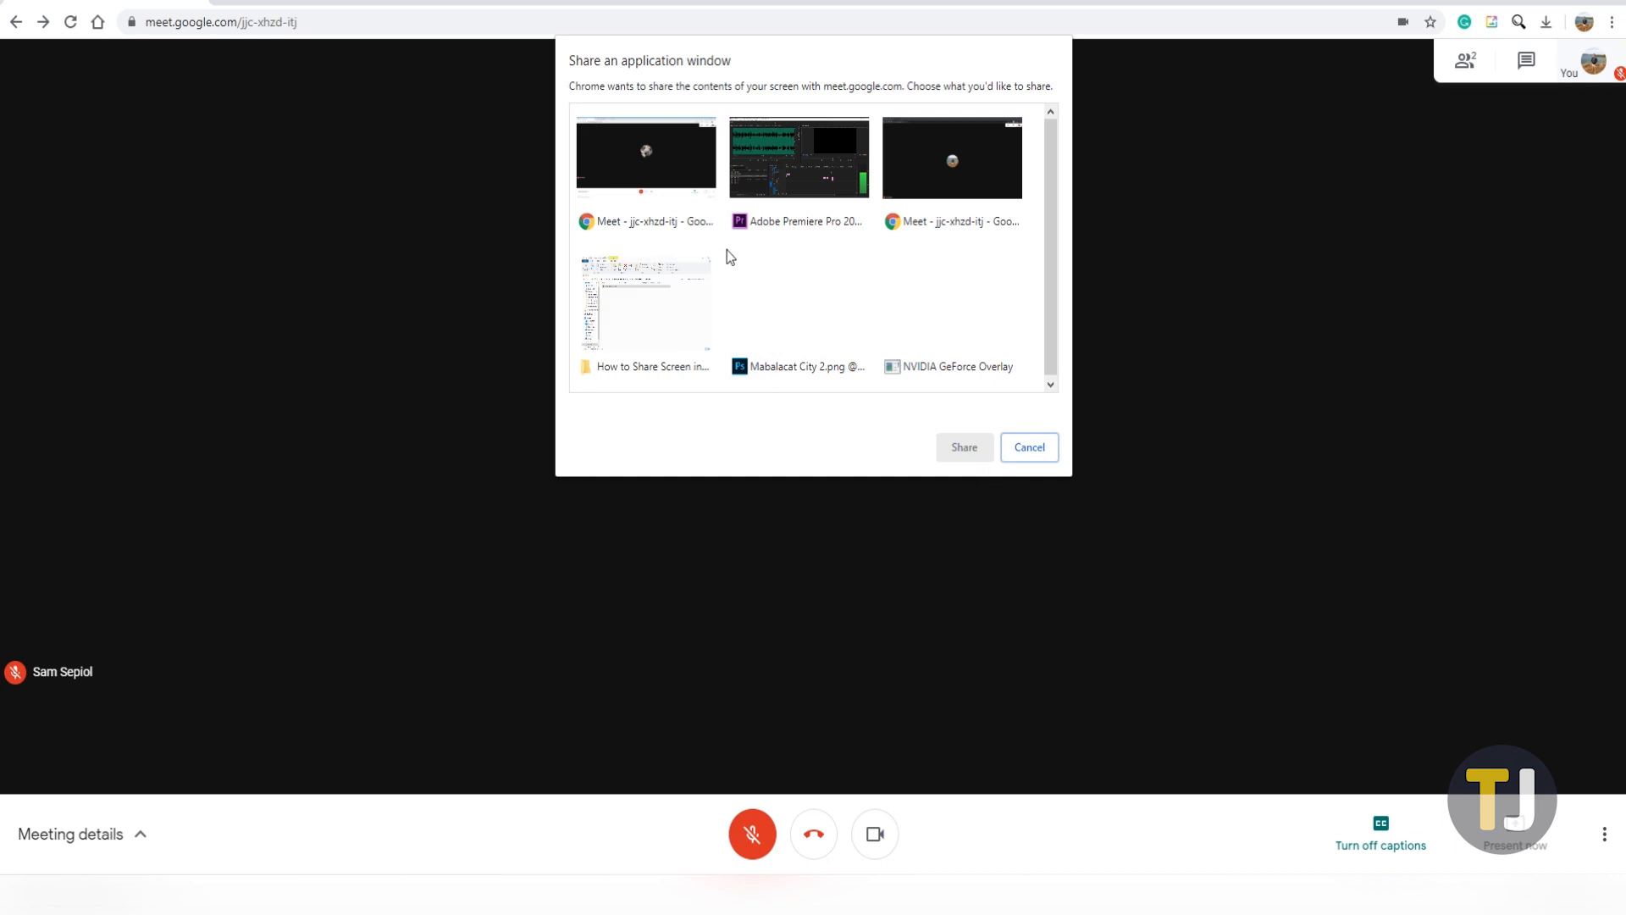
pyautogui.click(1028, 447)
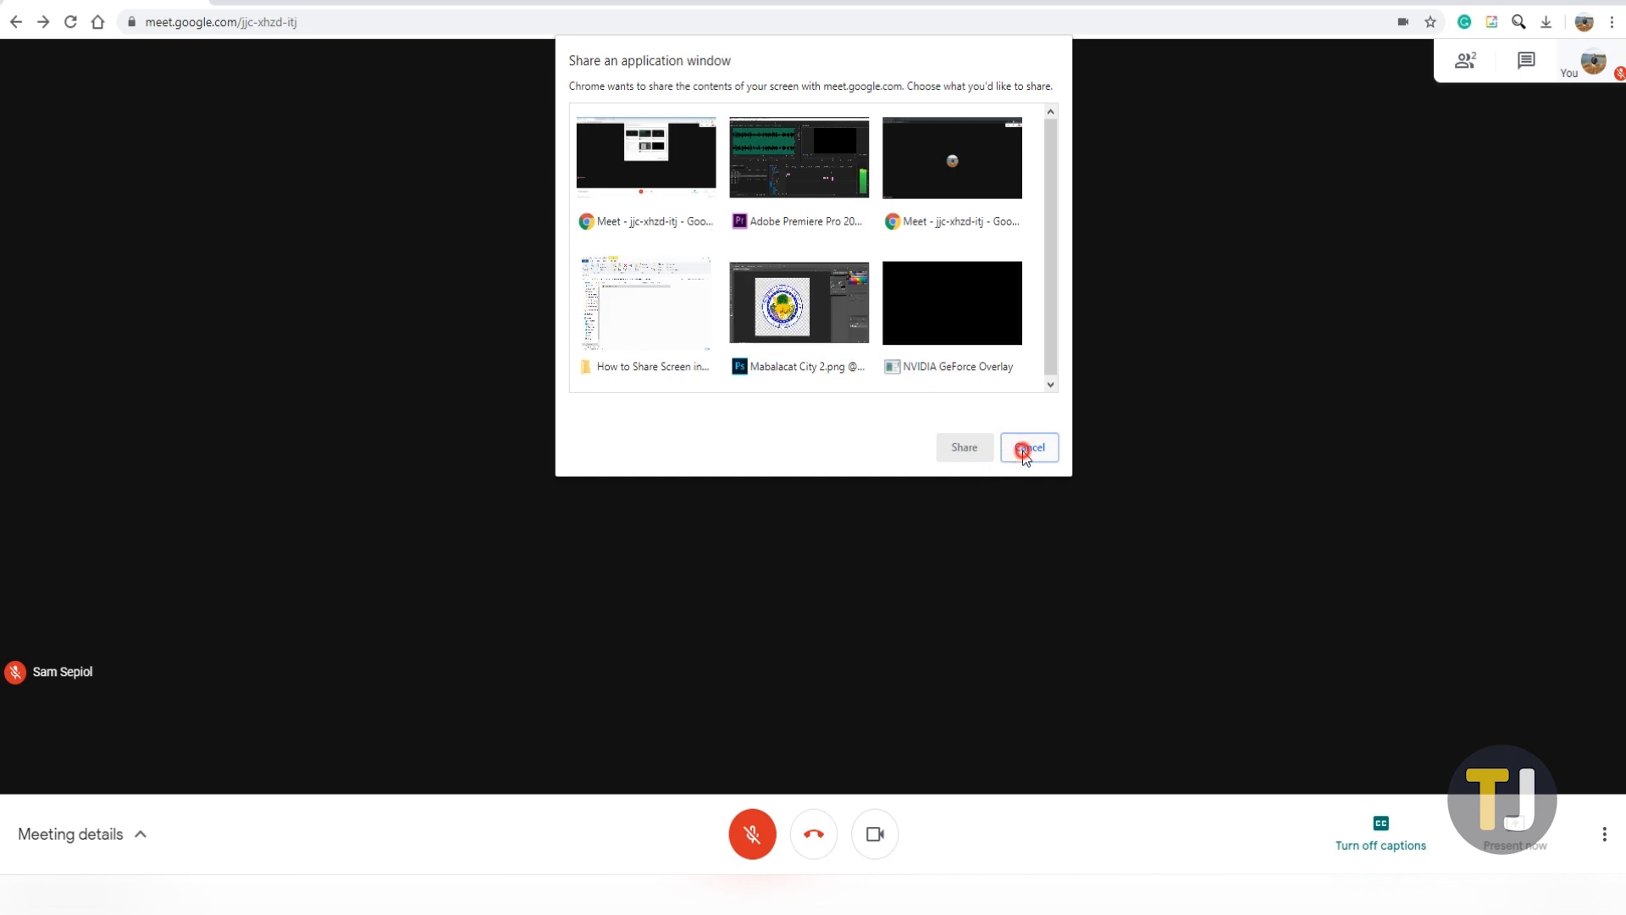
pyautogui.click(1028, 447)
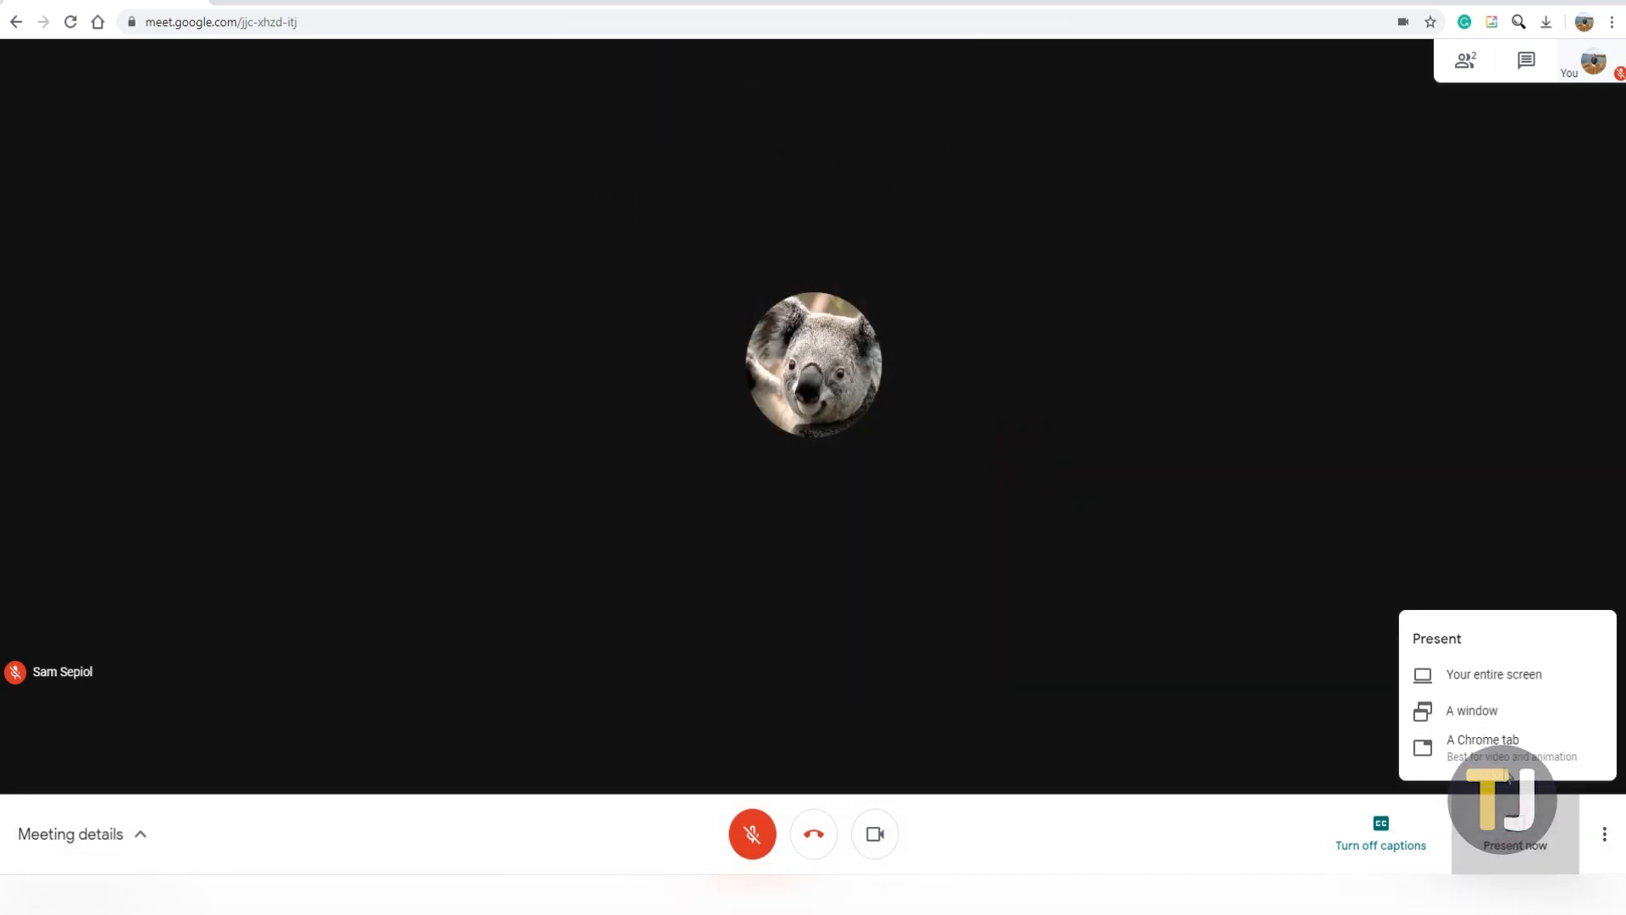
# Step: Share the 'pug - Google Search' Chrome tab with the call via 'A Chrome tab'
pyautogui.click(1482, 740)
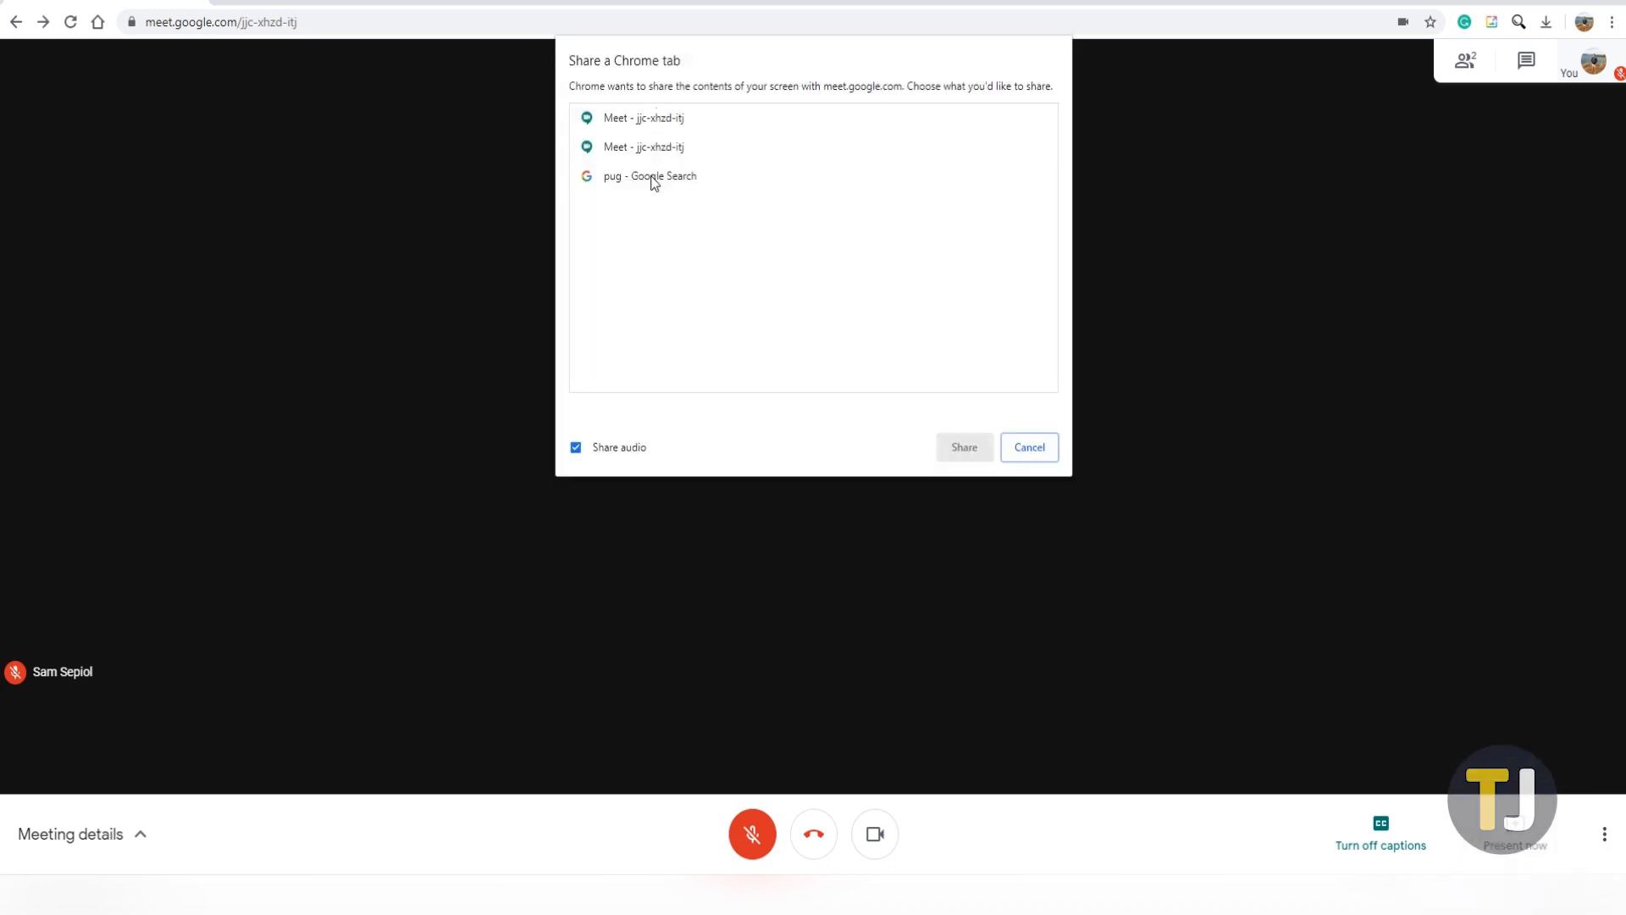
pyautogui.click(962, 448)
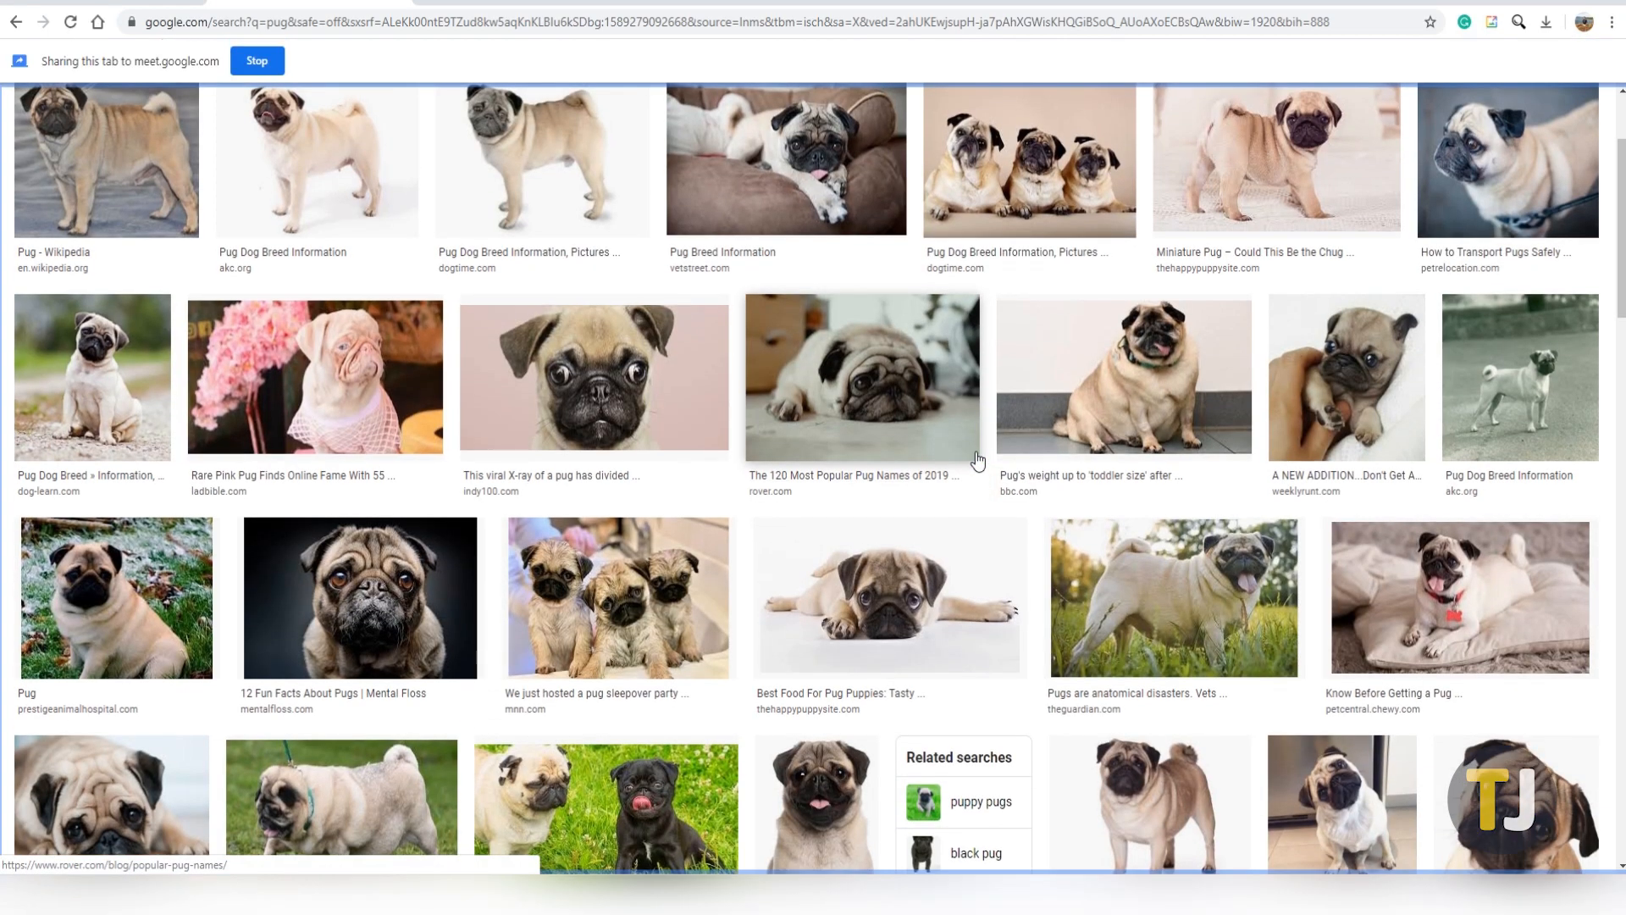
pyautogui.scroll(-3)
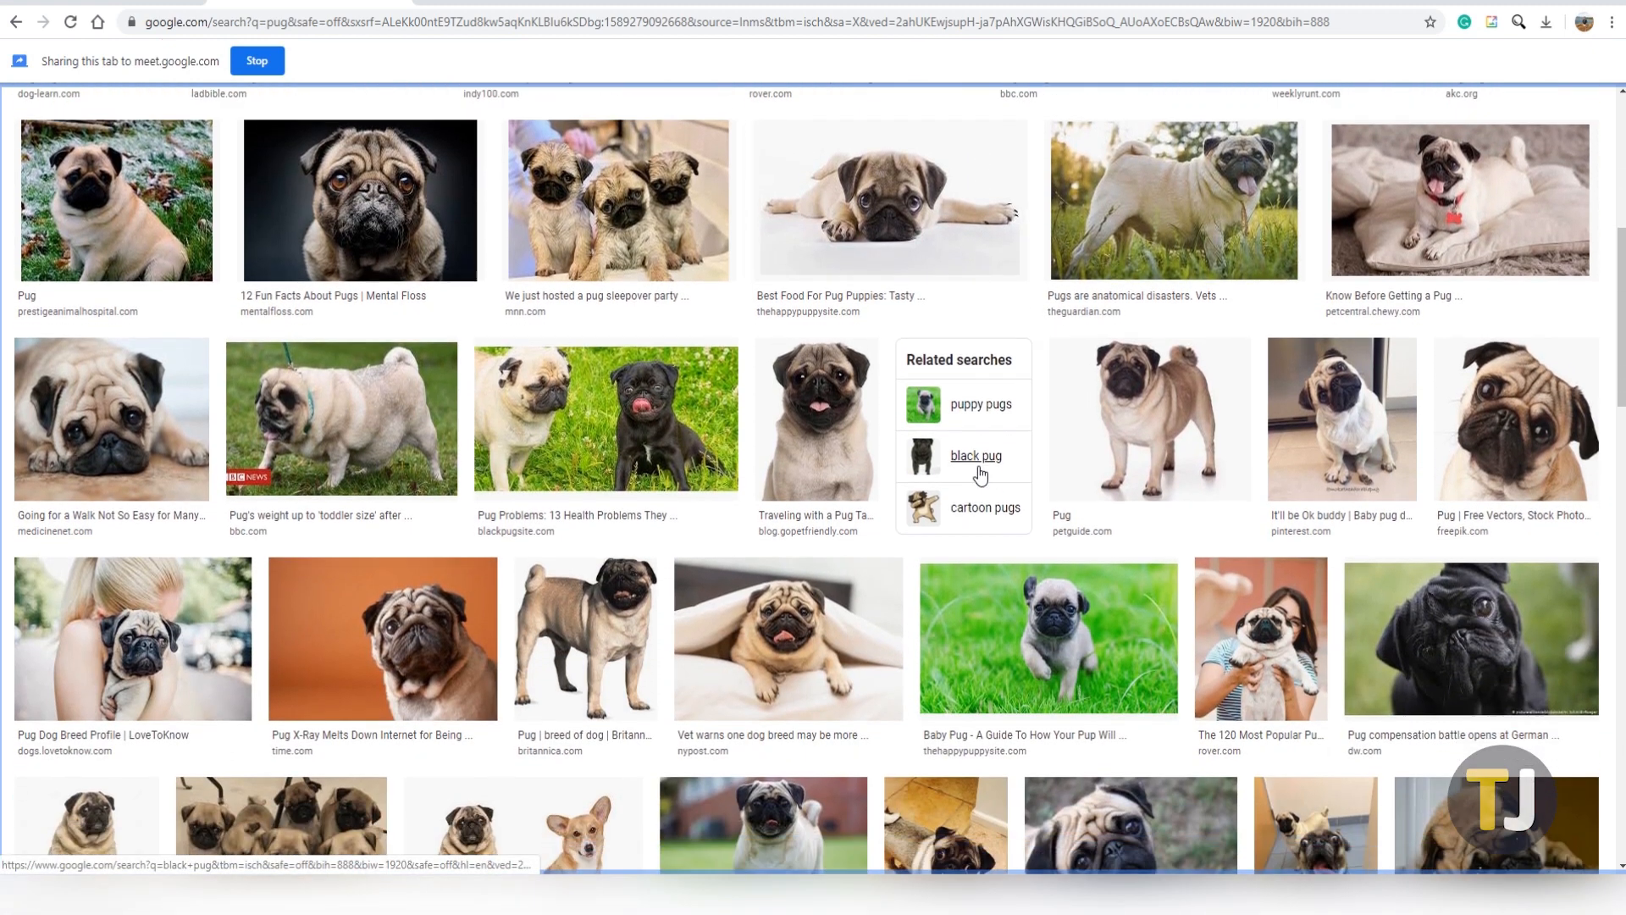
pyautogui.scroll(-3)
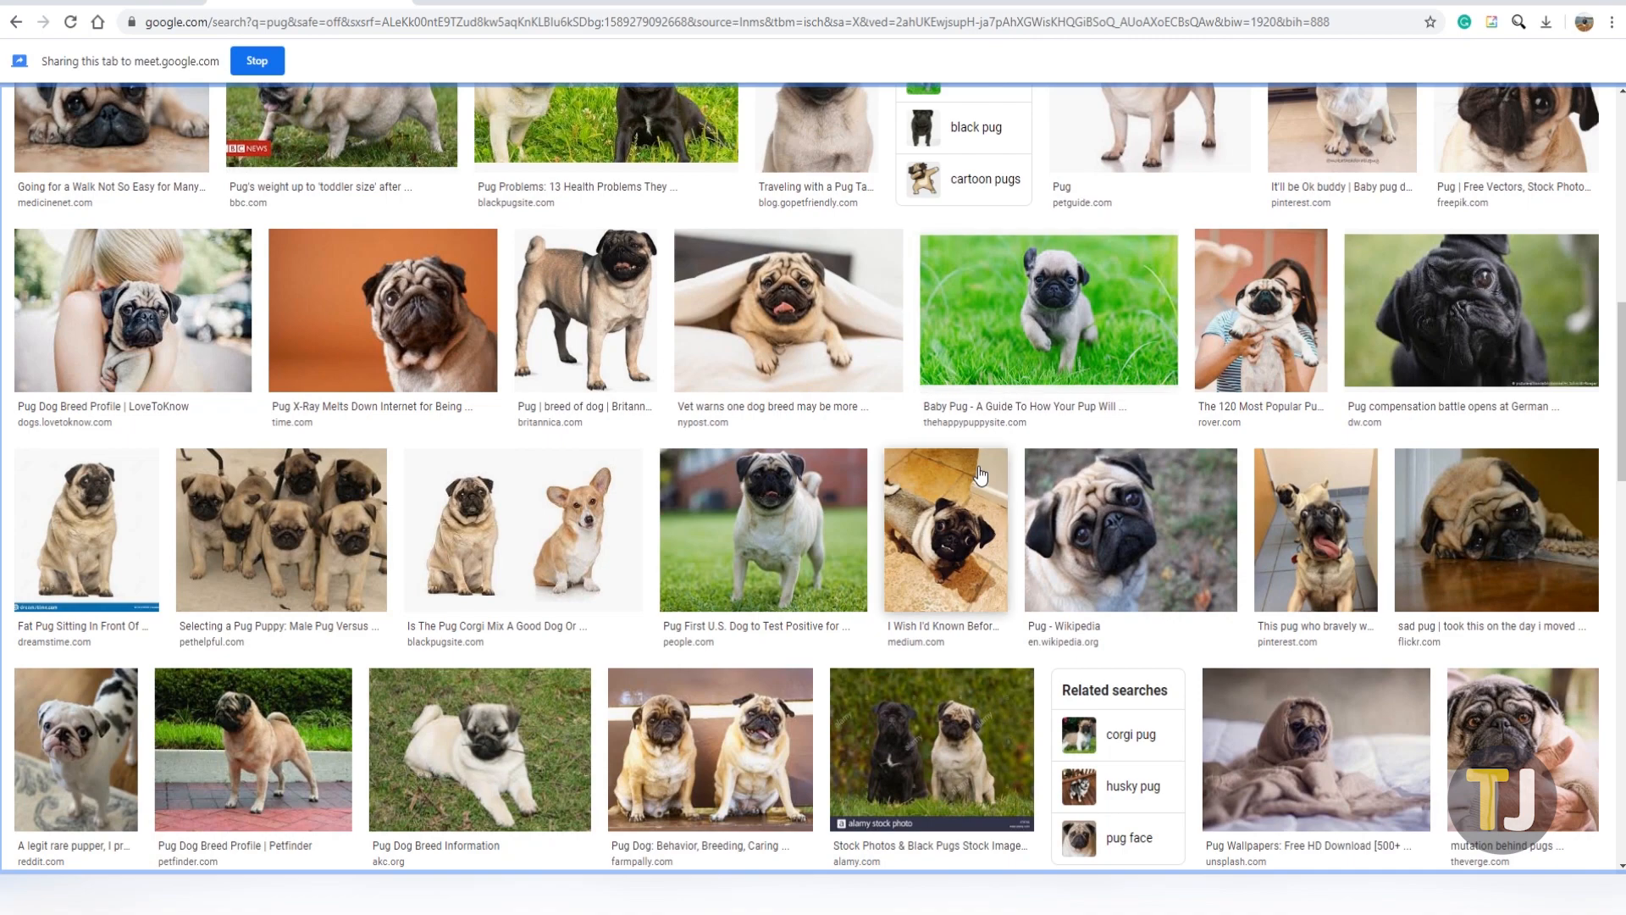
pyautogui.scroll(-3)
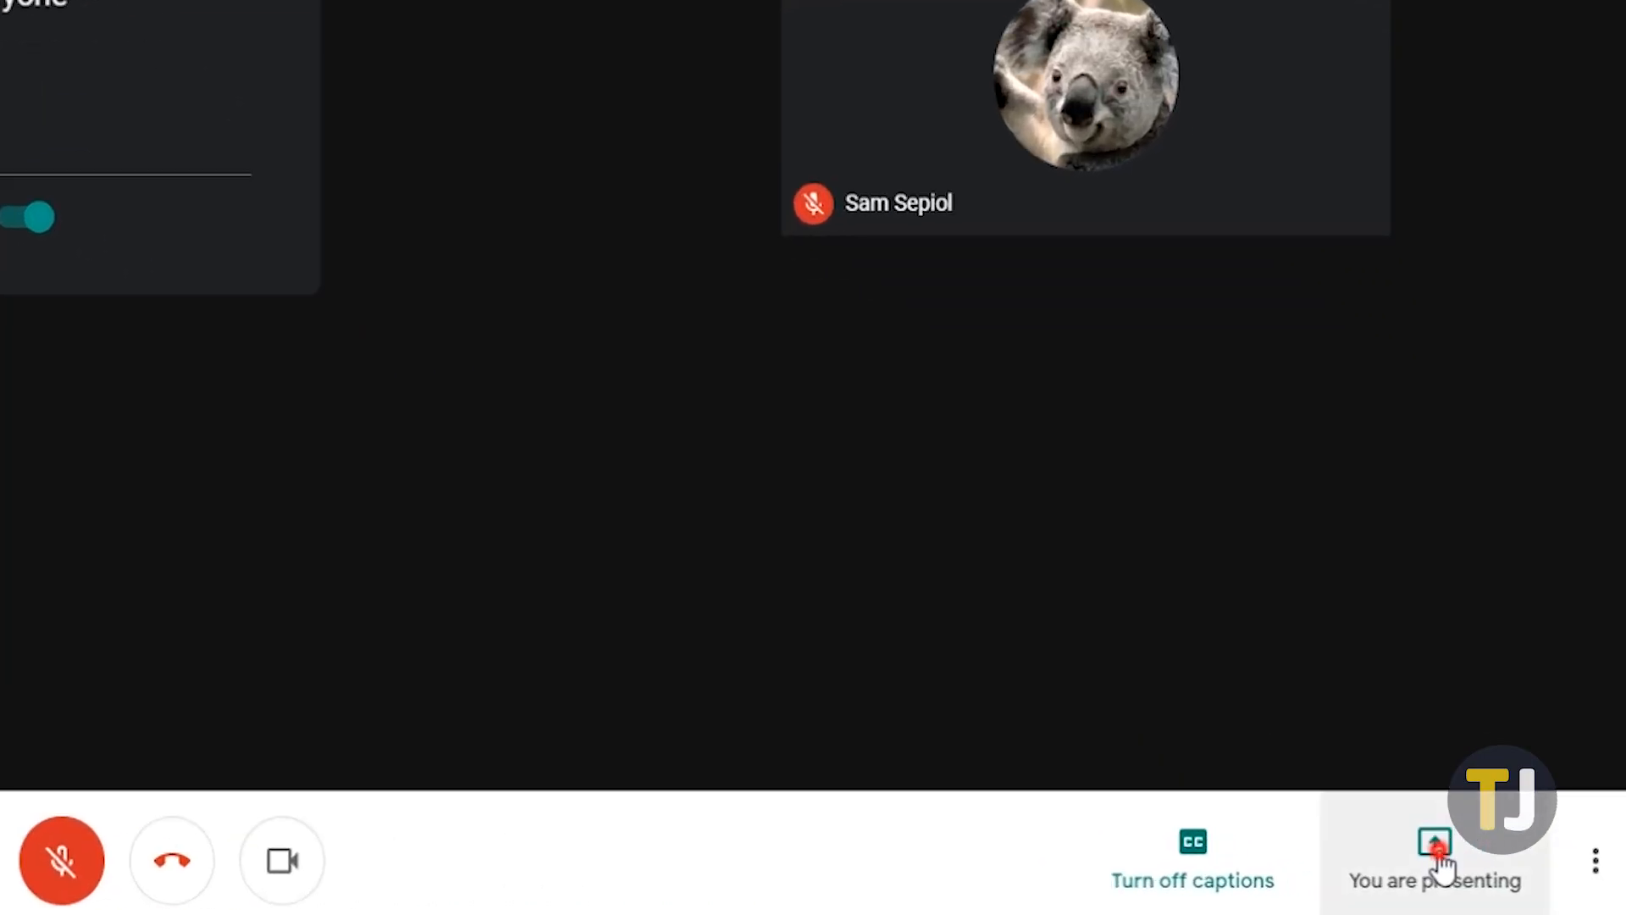
# Step: Stop presenting the pug tab from the 'You are presenting' controls
pyautogui.click(1433, 858)
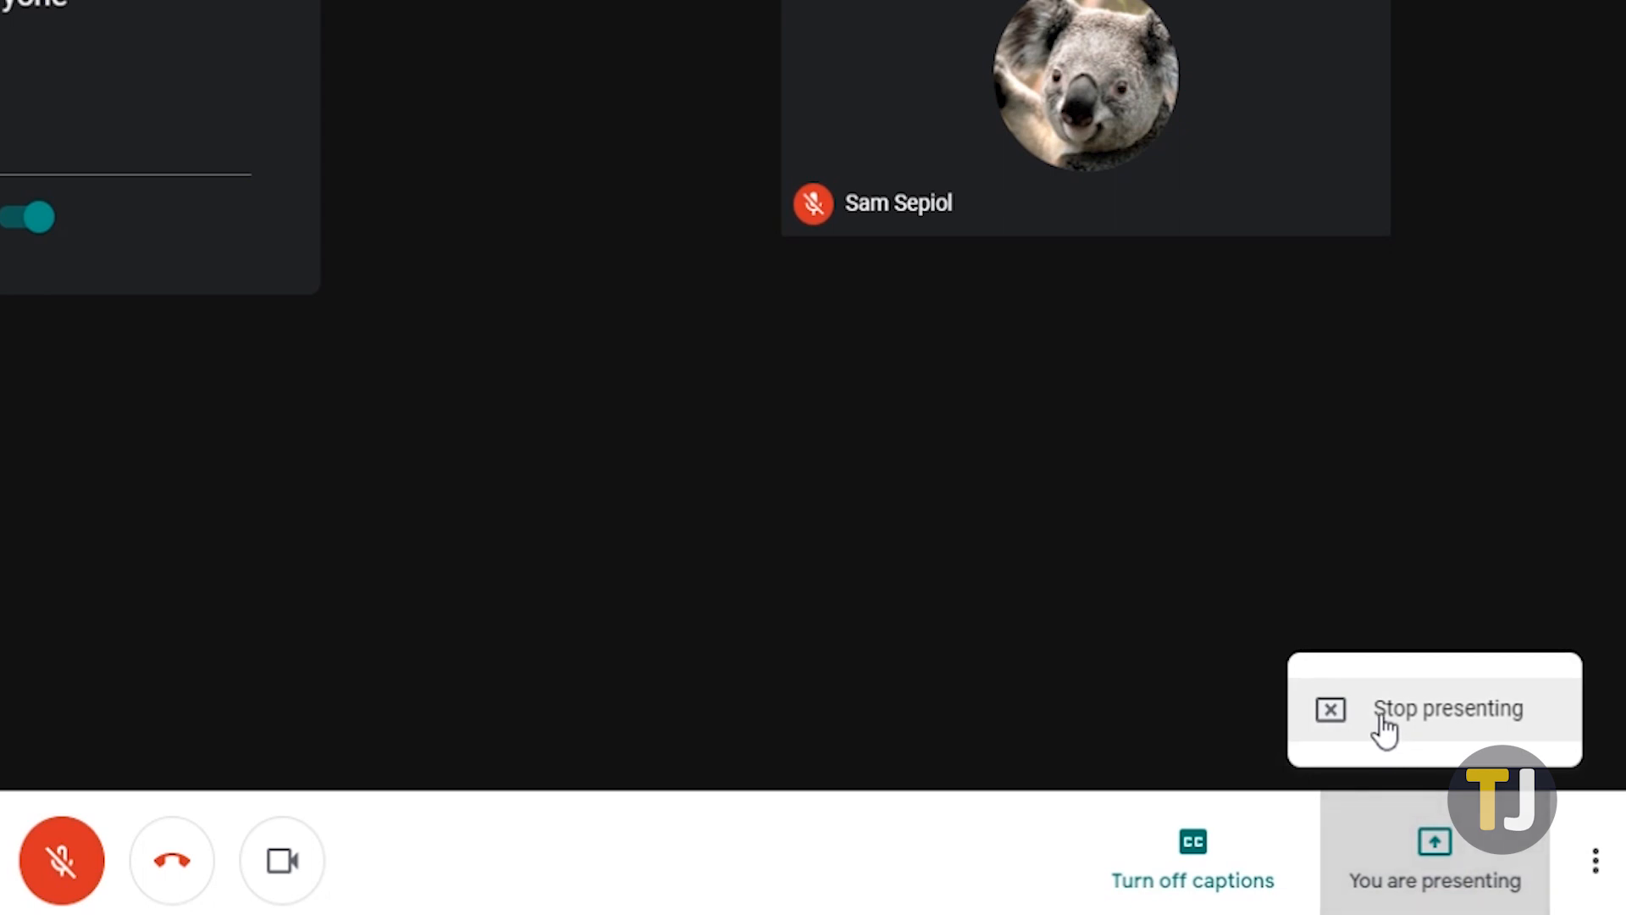
pyautogui.click(1448, 708)
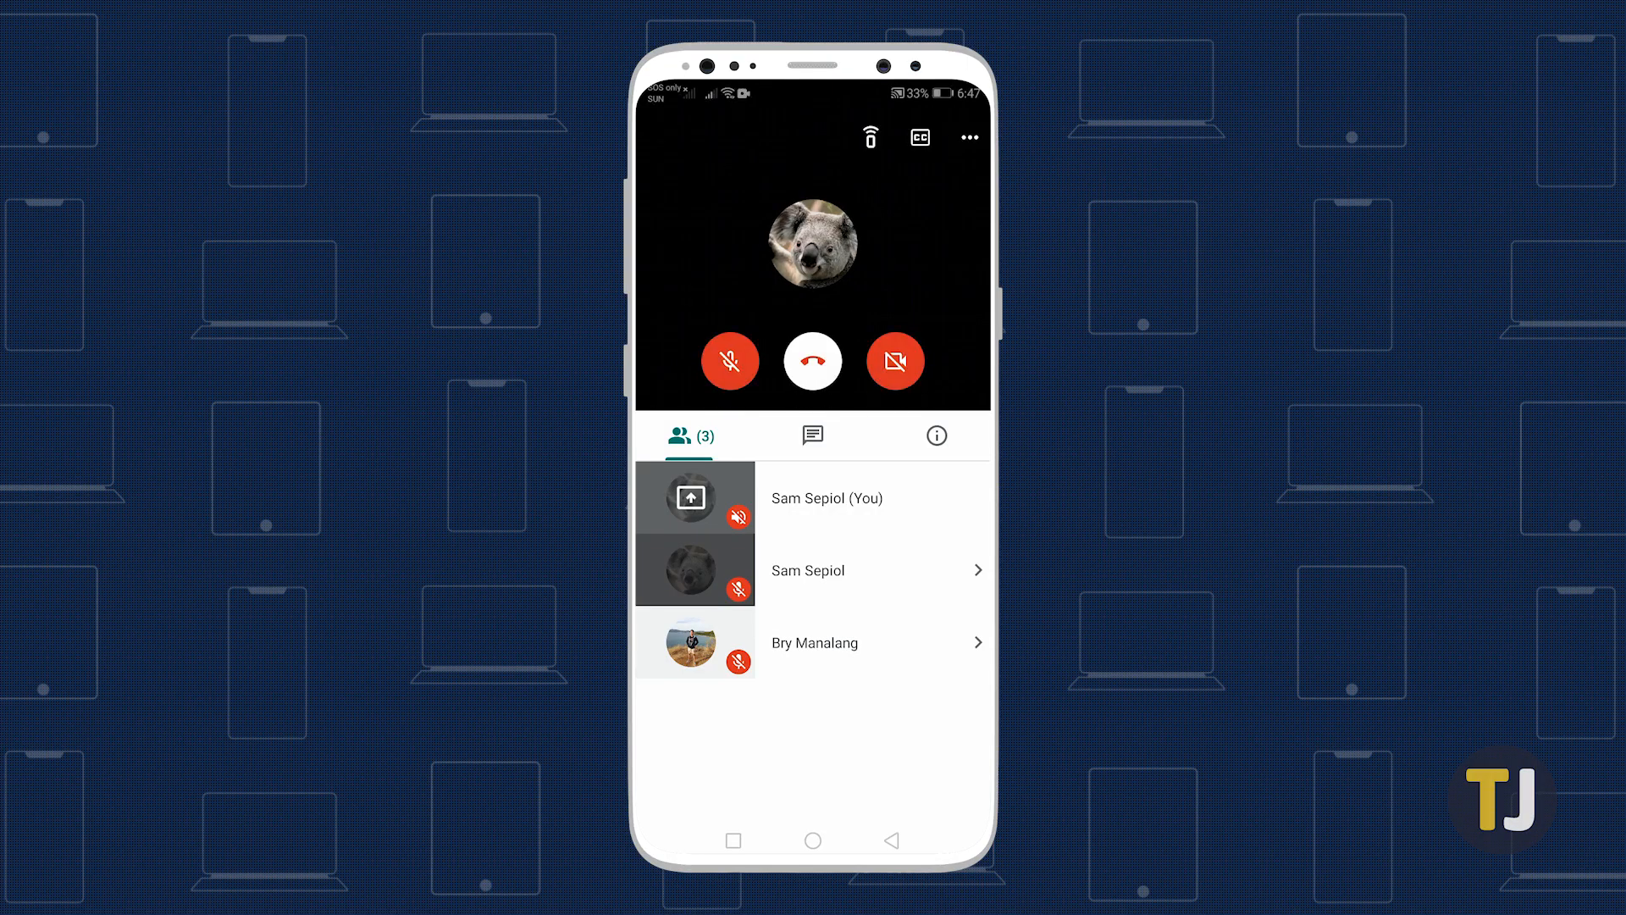
# Step: Choose Present screen from the phone's call menu and confirm replacing the current presentation
pyautogui.click(967, 138)
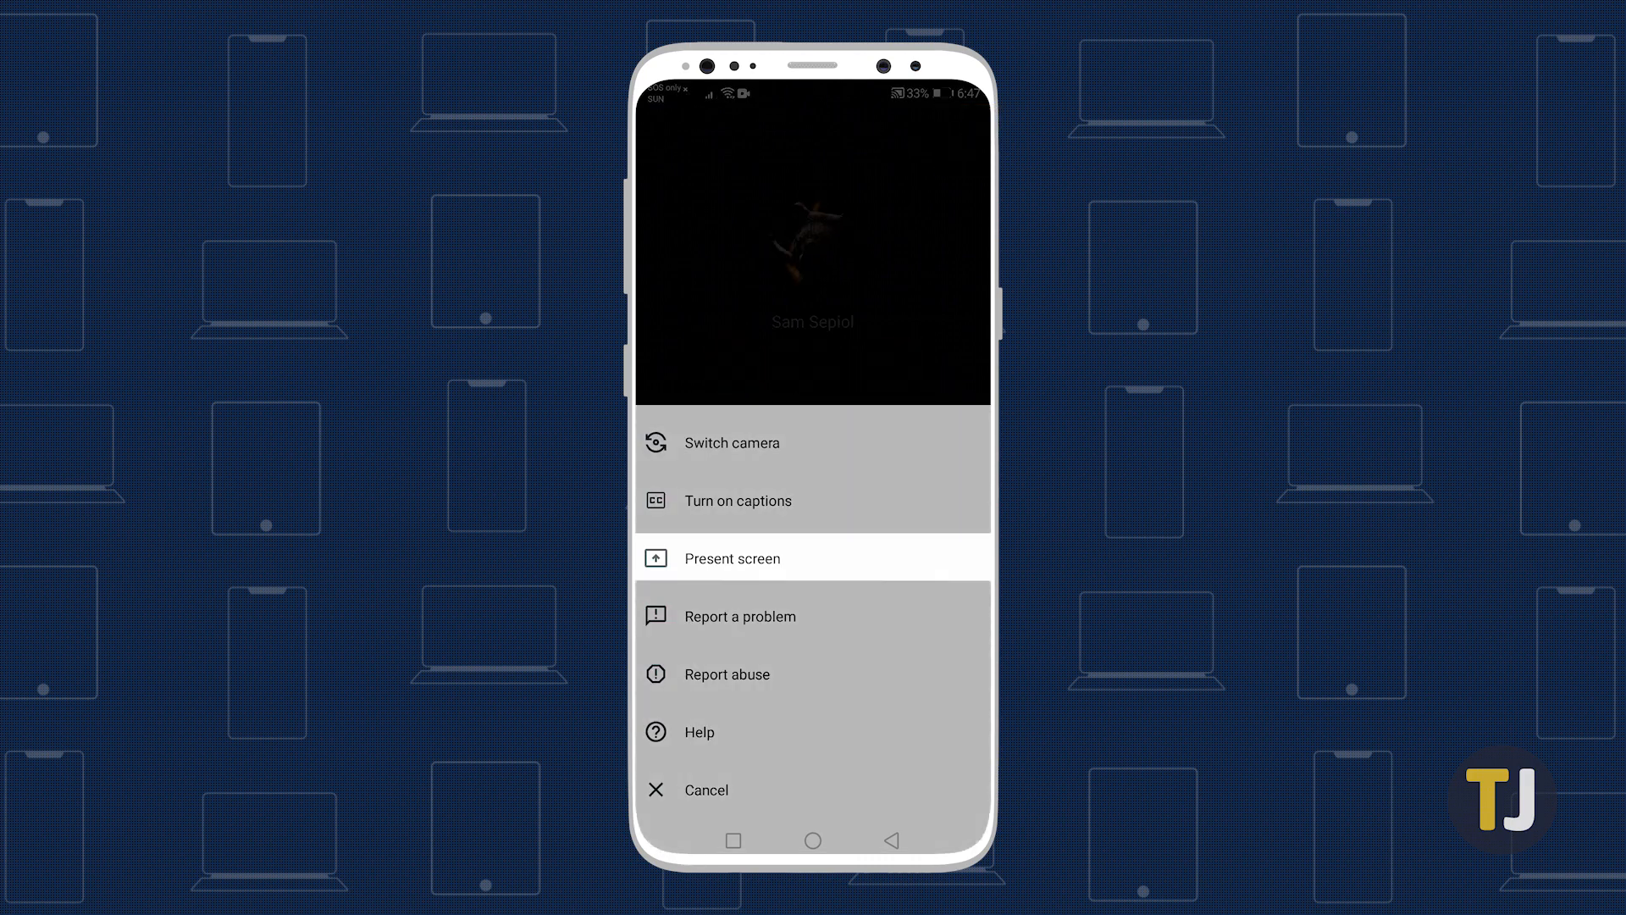
pyautogui.click(732, 557)
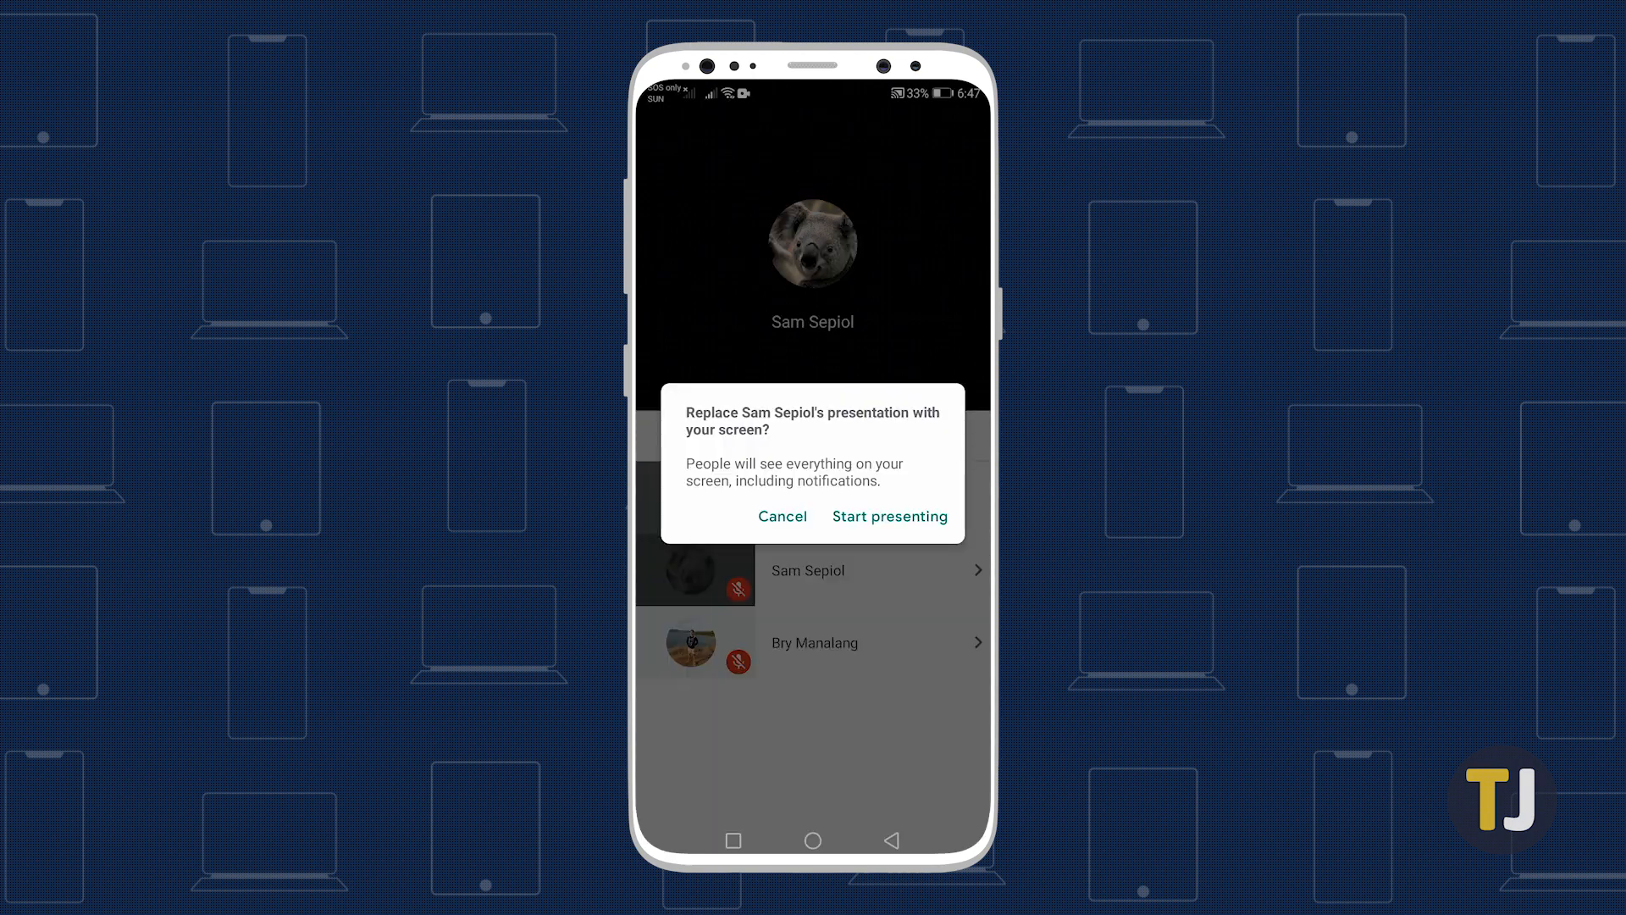
pyautogui.click(890, 515)
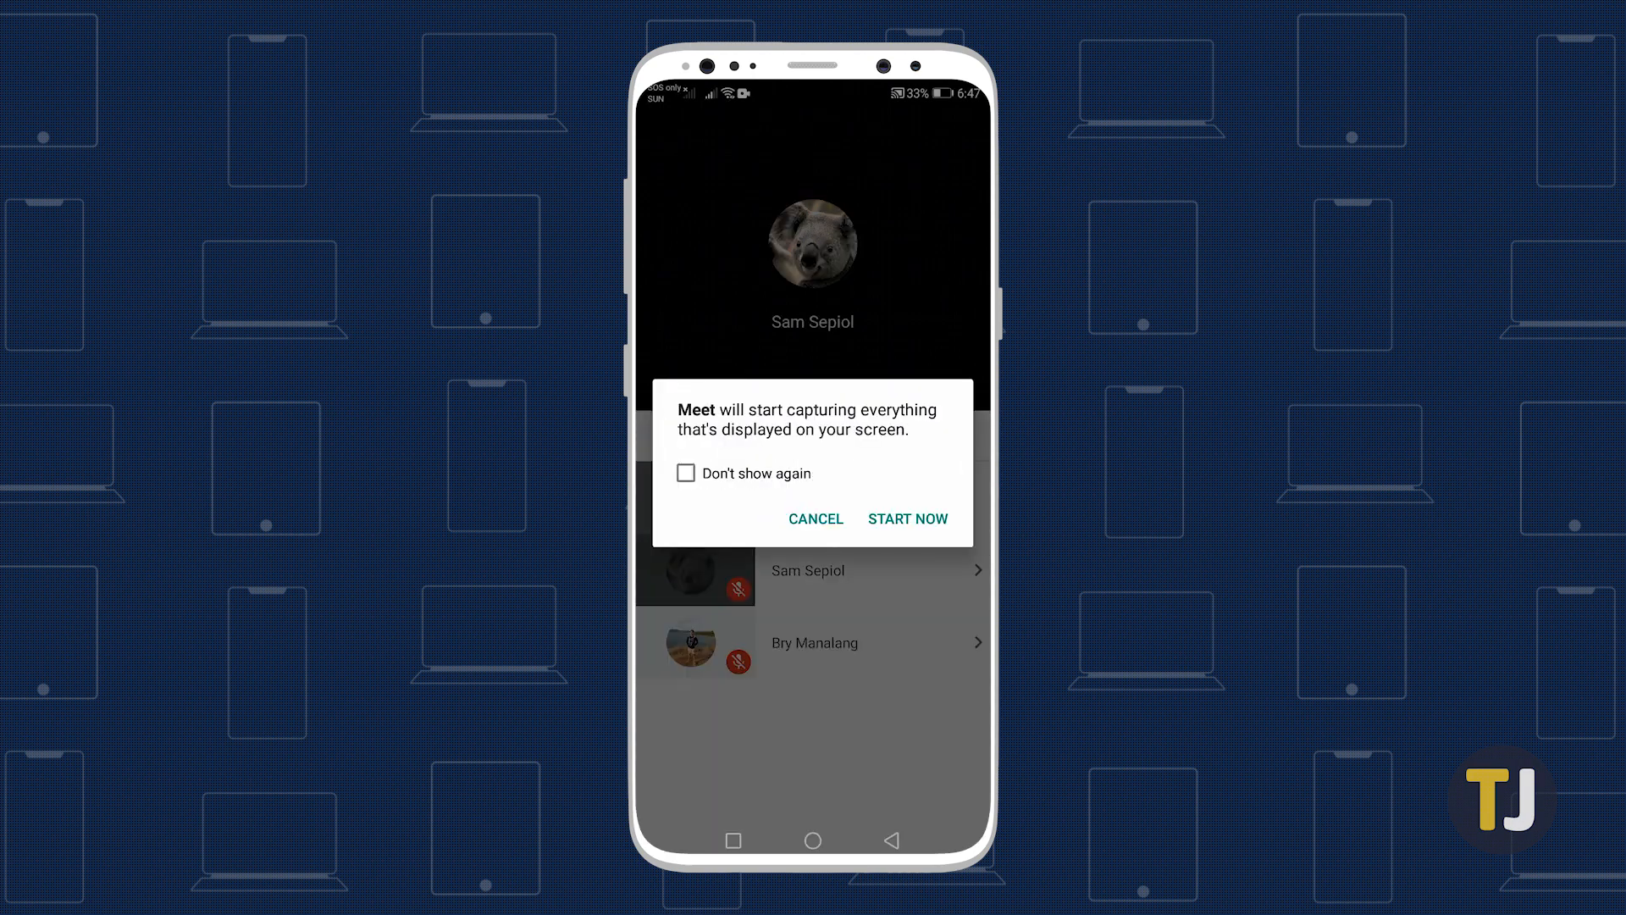